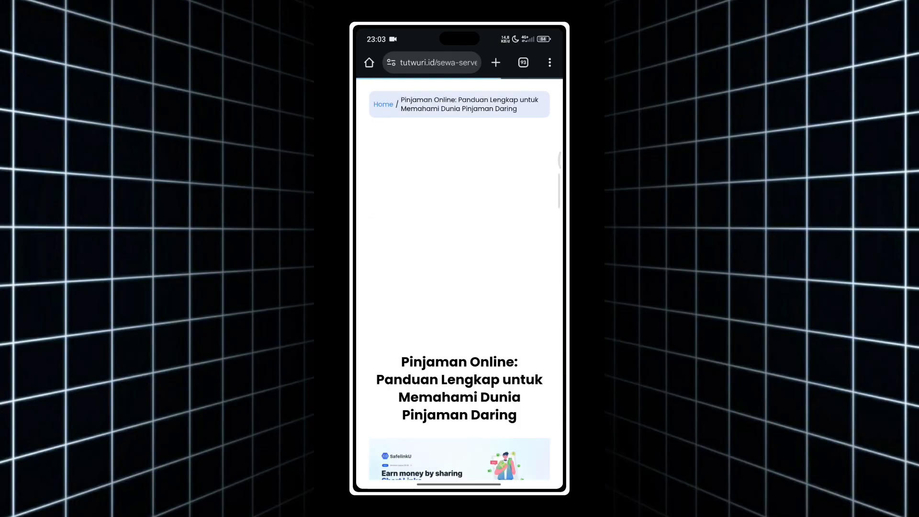
Step: Start the shortlink on the online loan article, triggering a full-screen Shopee ad
{"action": "scroll", "scroll_direction": "down", "scroll_amount": 3}
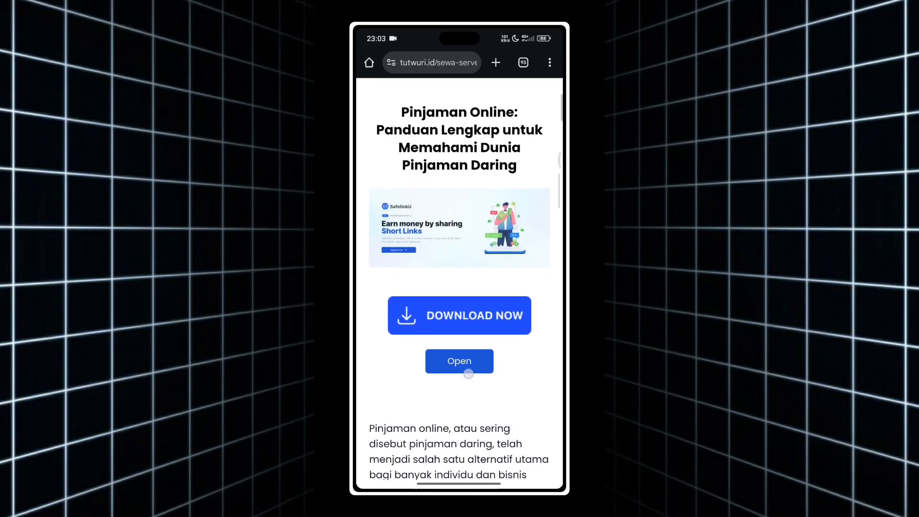
{"action": "left_click", "coordinate": [458, 361]}
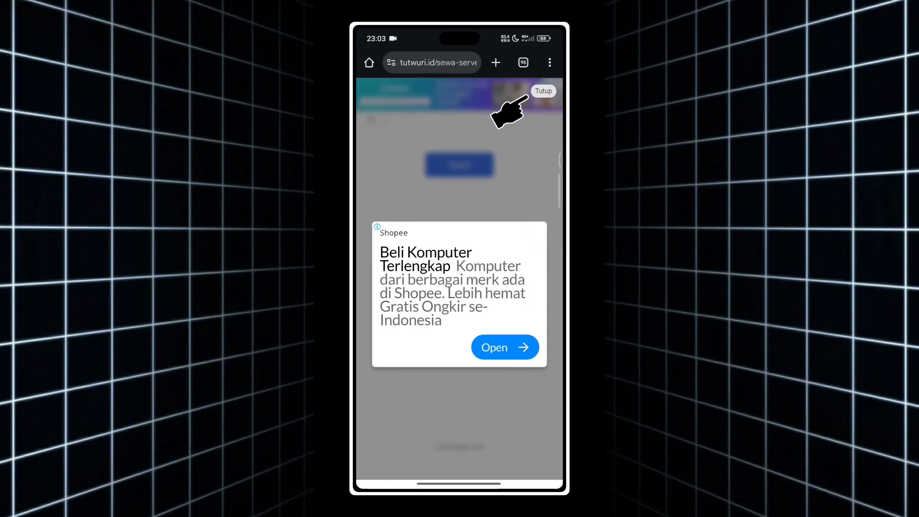
Step: Close the Shopee ad via Tutup and continue to the CRM systems article
{"action": "left_click", "coordinate": [541, 91]}
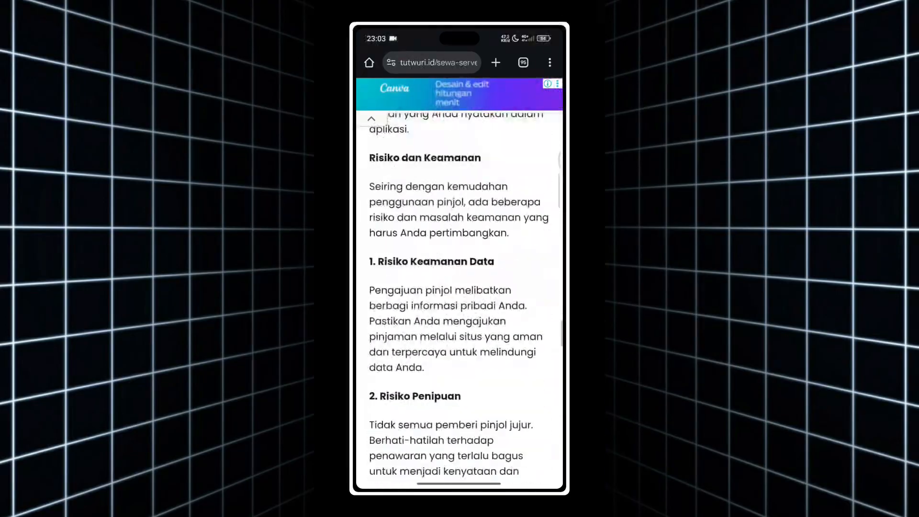
{"action": "scroll", "scroll_direction": "down", "scroll_amount": 3}
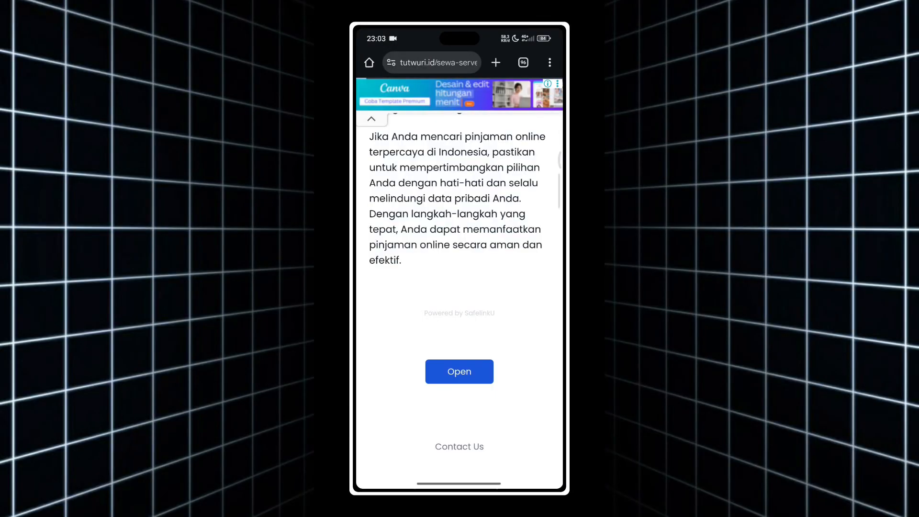
{"action": "left_click", "coordinate": [458, 371]}
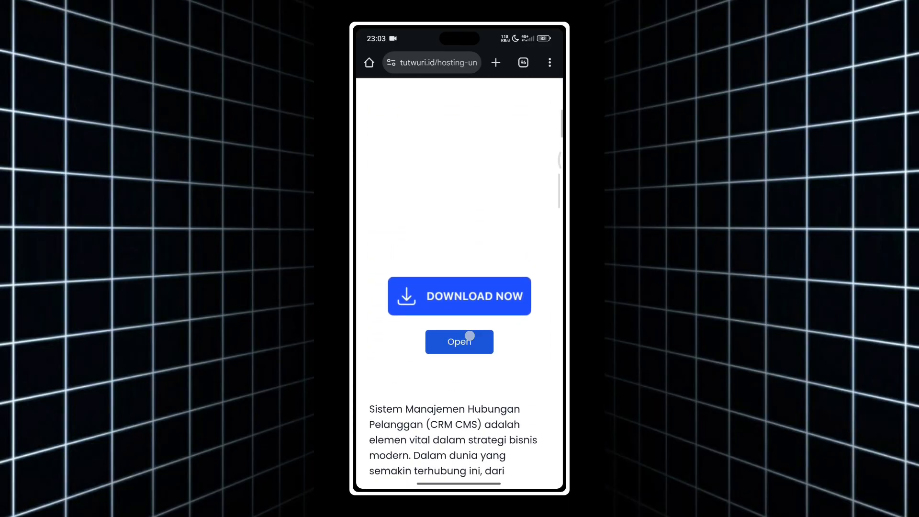
Step: Finish the CRM article step and continue via Go to Link to the SafelinkU redirect
{"action": "left_click", "coordinate": [458, 342]}
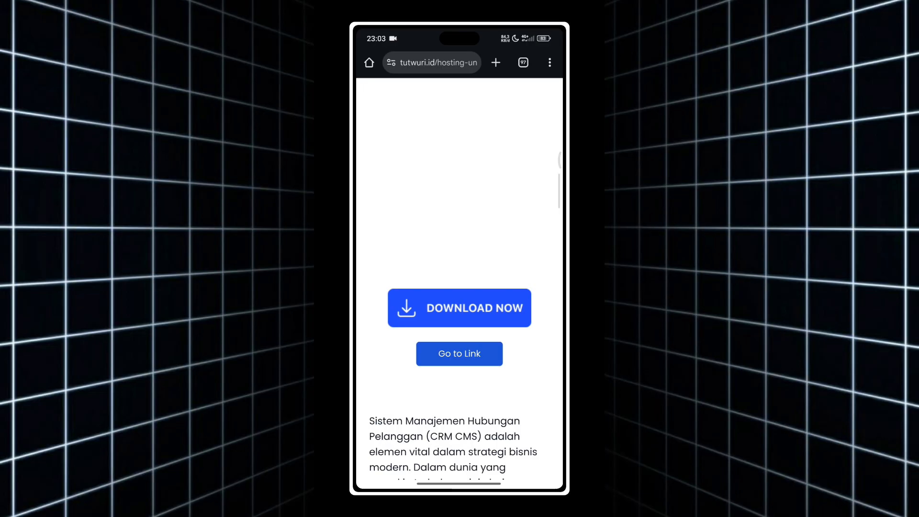
{"action": "left_click", "coordinate": [460, 353]}
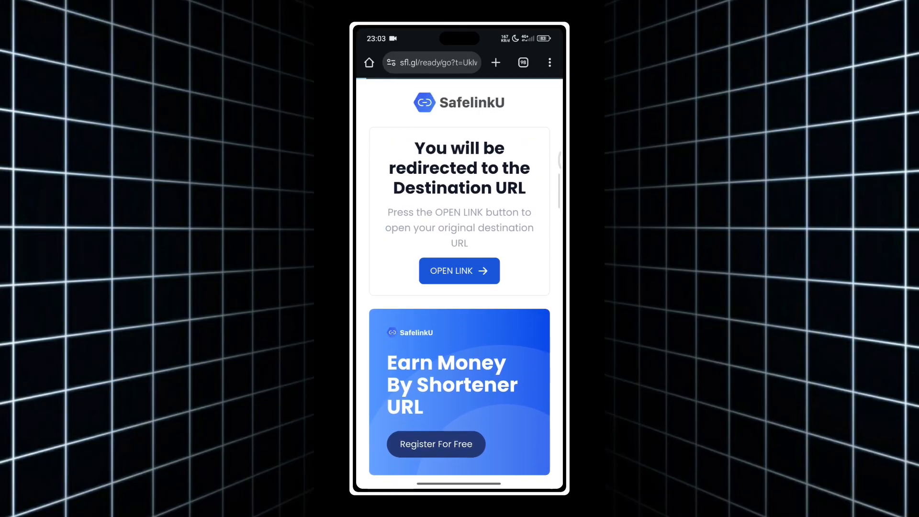
Step: Follow OPEN LINK to the MediaFire page for GBWhatsApp_Pro_v23.15 (111.02MB)
{"action": "left_click", "coordinate": [459, 270]}
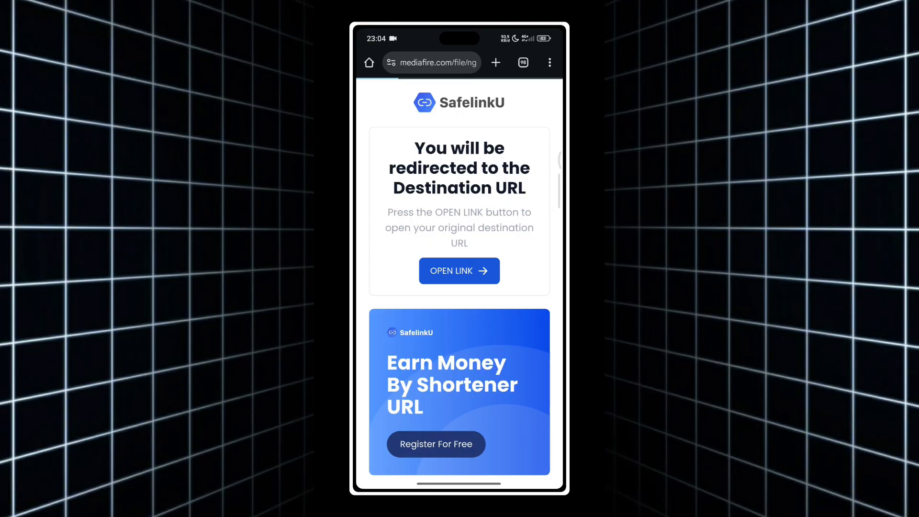
{"action": "left_click", "coordinate": [458, 270]}
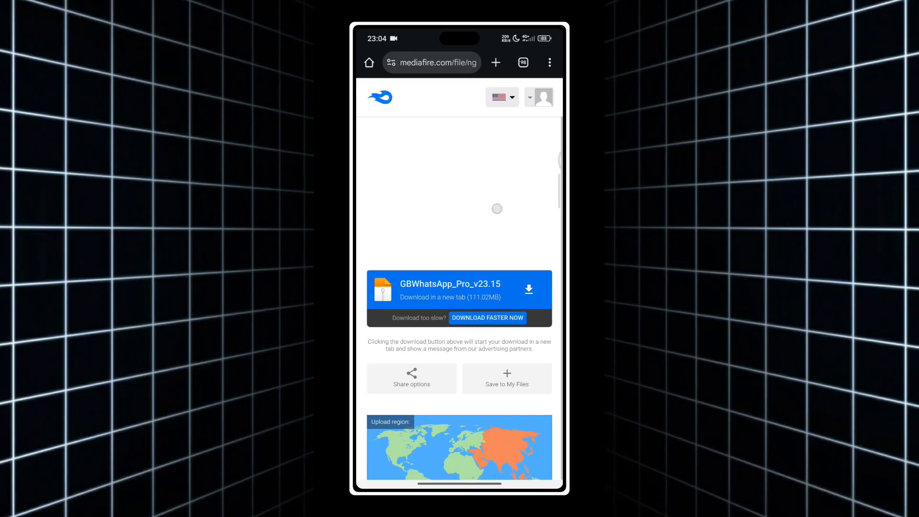
{"action": "scroll", "scroll_direction": "down", "scroll_amount": 3}
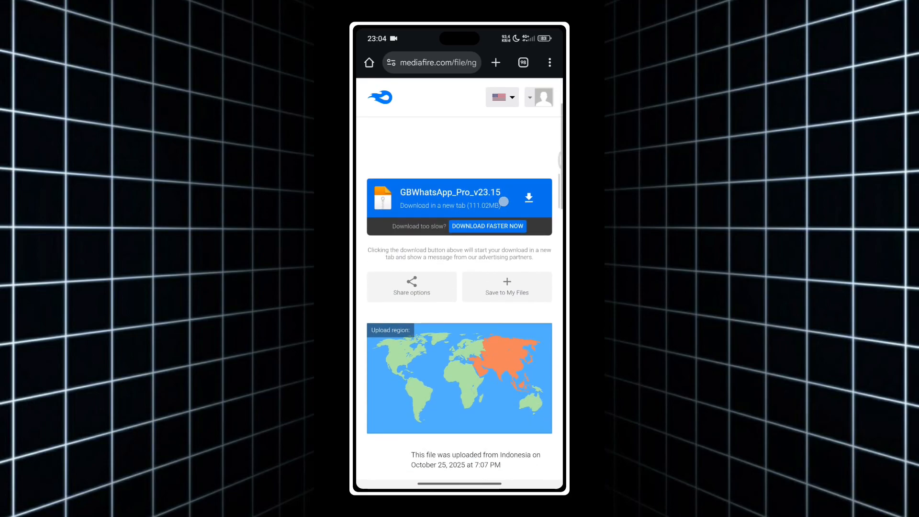
{"action": "scroll", "scroll_direction": "down", "scroll_amount": 3}
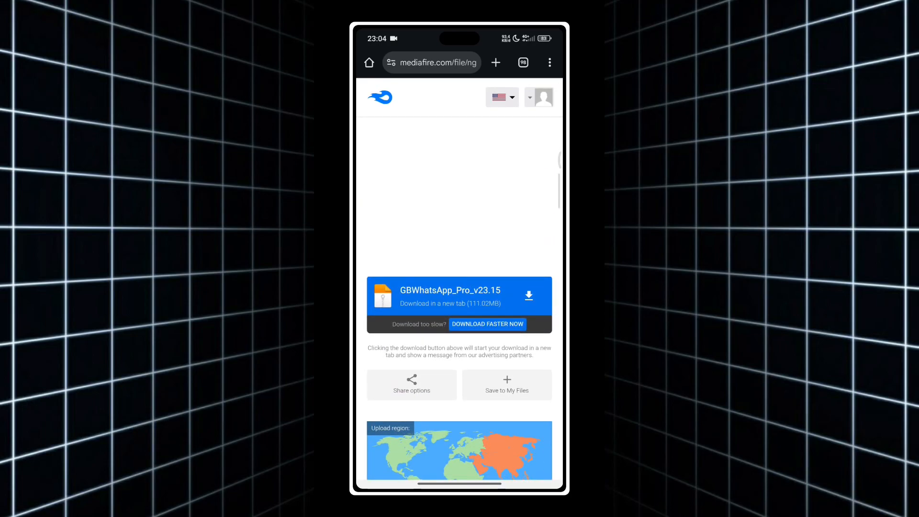